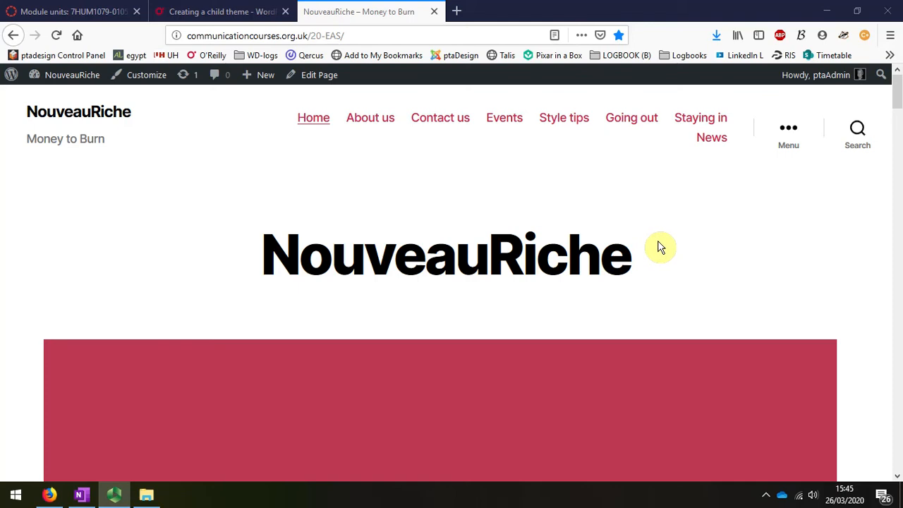
{"action": "mouse_move", "coordinate": [302, 152]}
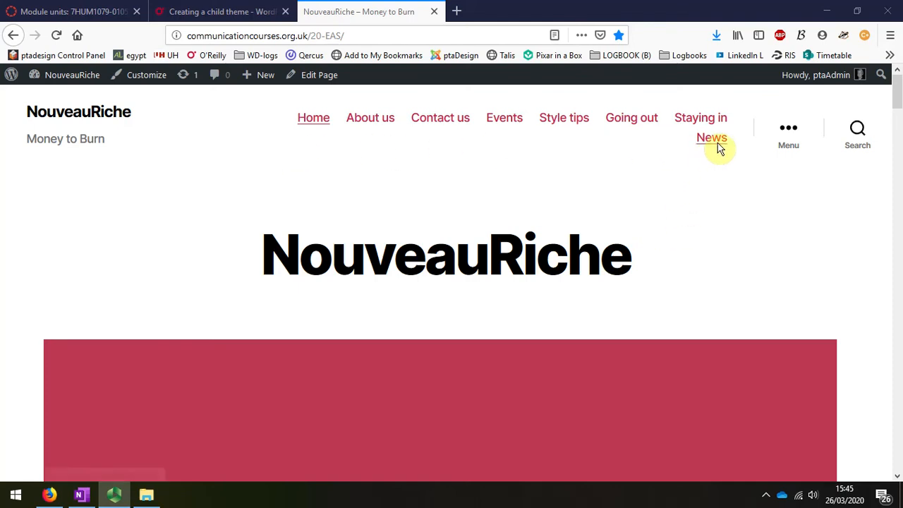
{"action": "mouse_move", "coordinate": [711, 138]}
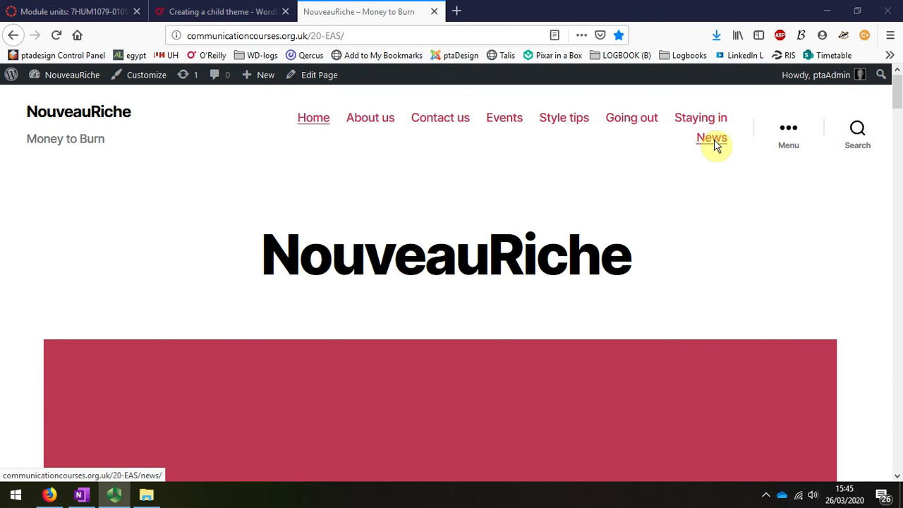
{"action": "mouse_move", "coordinate": [688, 214]}
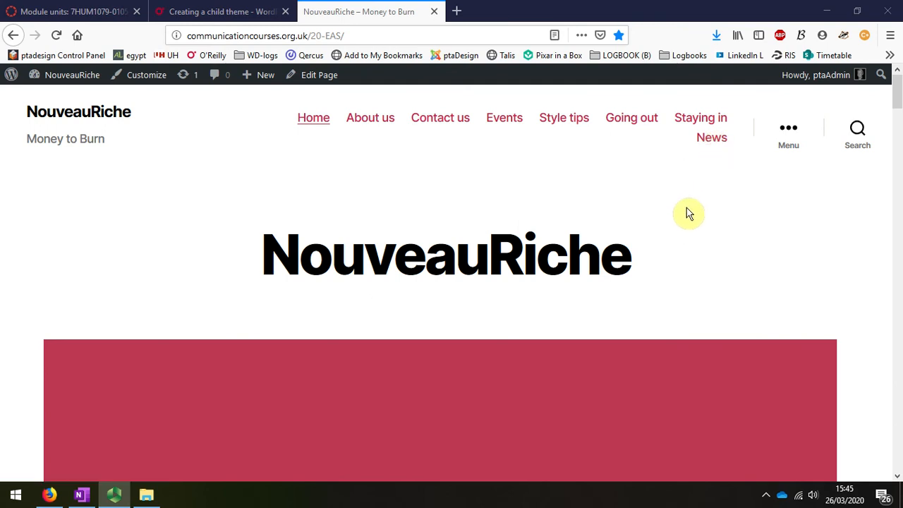
{"action": "mouse_move", "coordinate": [689, 214]}
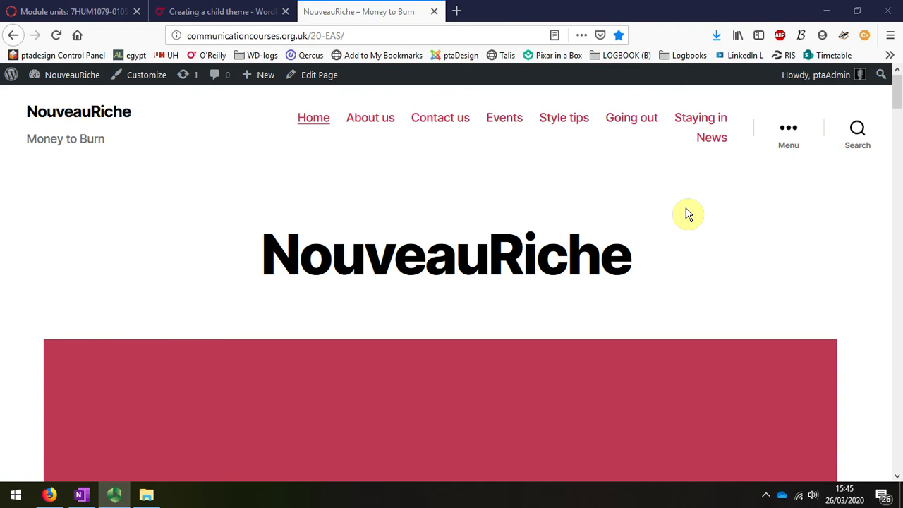
{"action": "mouse_move", "coordinate": [711, 139]}
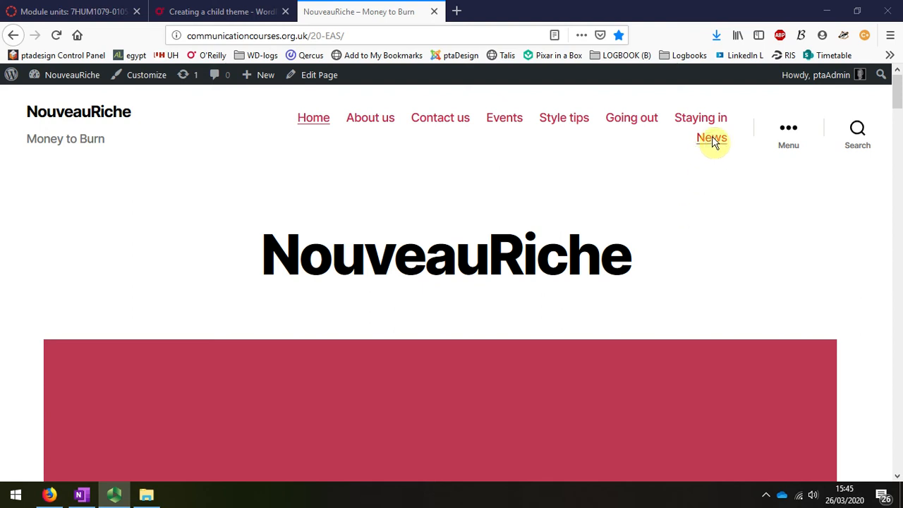
{"action": "mouse_move", "coordinate": [694, 164]}
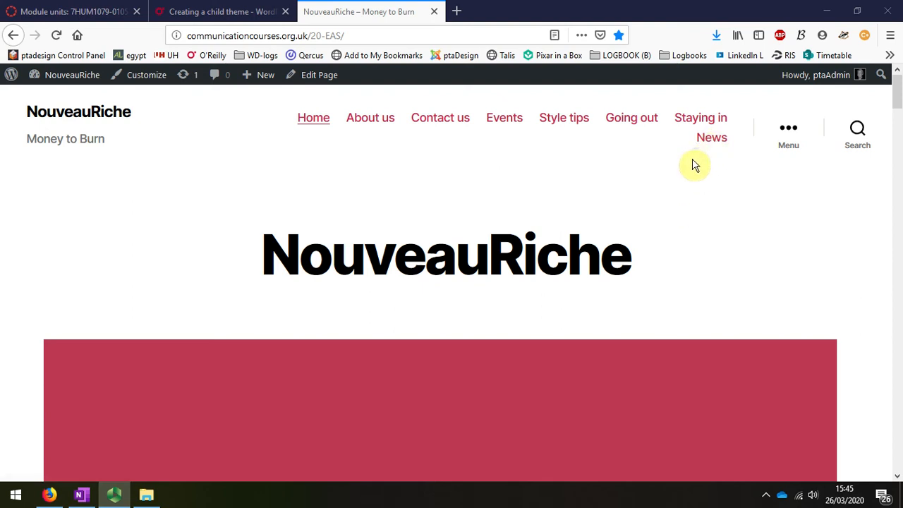
{"action": "mouse_move", "coordinate": [640, 180]}
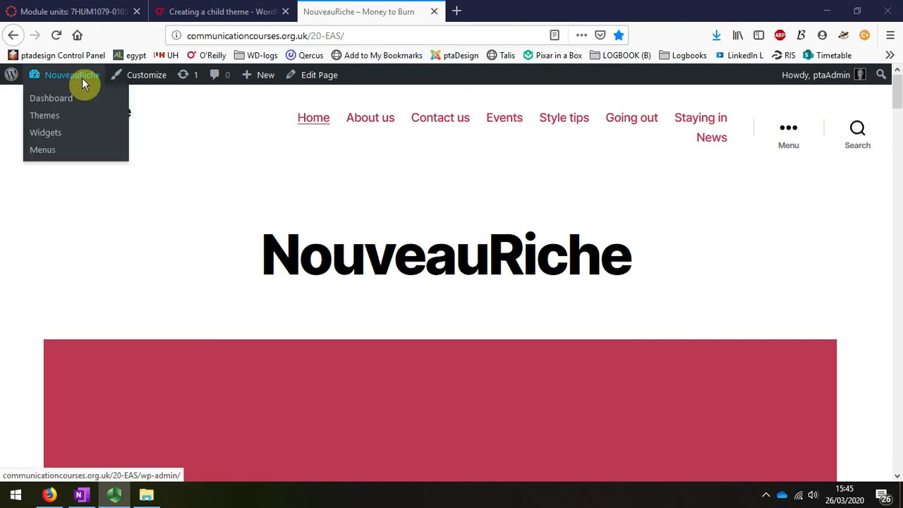
Step: Remove the News item from the Primary menu in the menu editor
{"action": "left_click", "coordinate": [42, 150]}
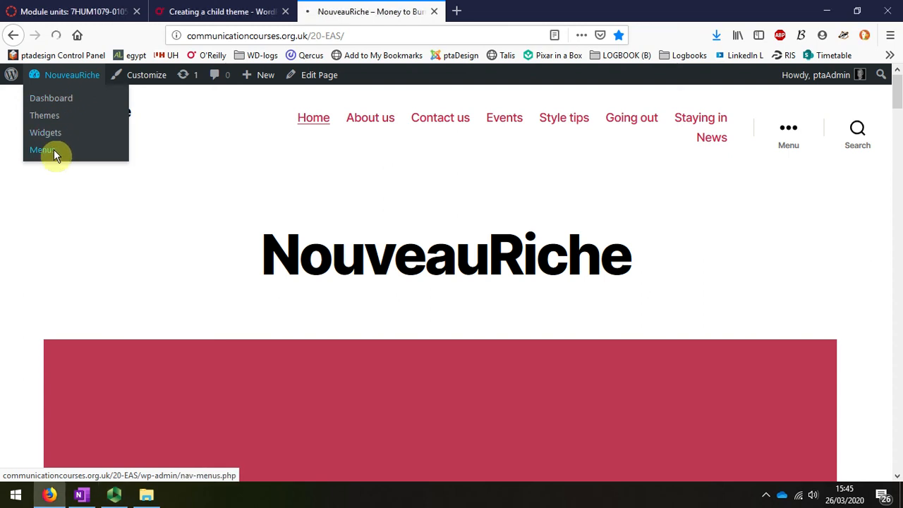
{"action": "left_click", "coordinate": [43, 150]}
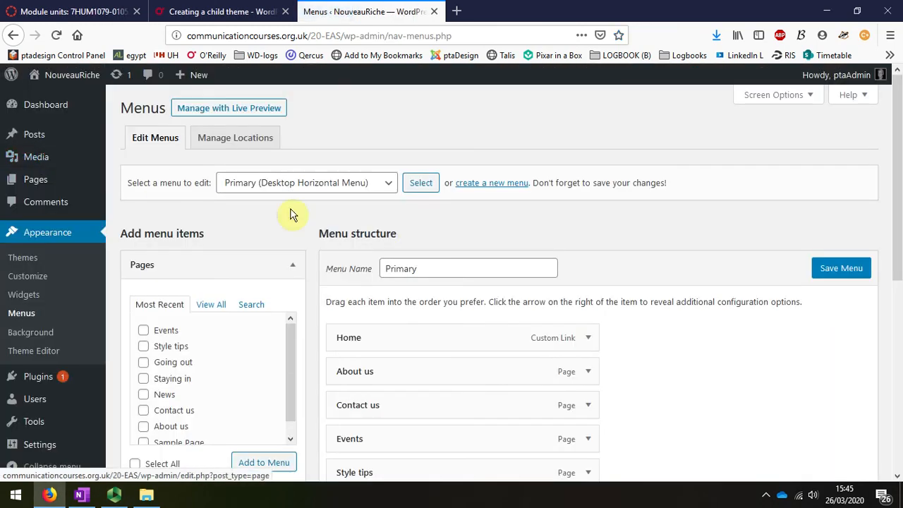
{"action": "scroll", "scroll_direction": "down", "scroll_amount": 3}
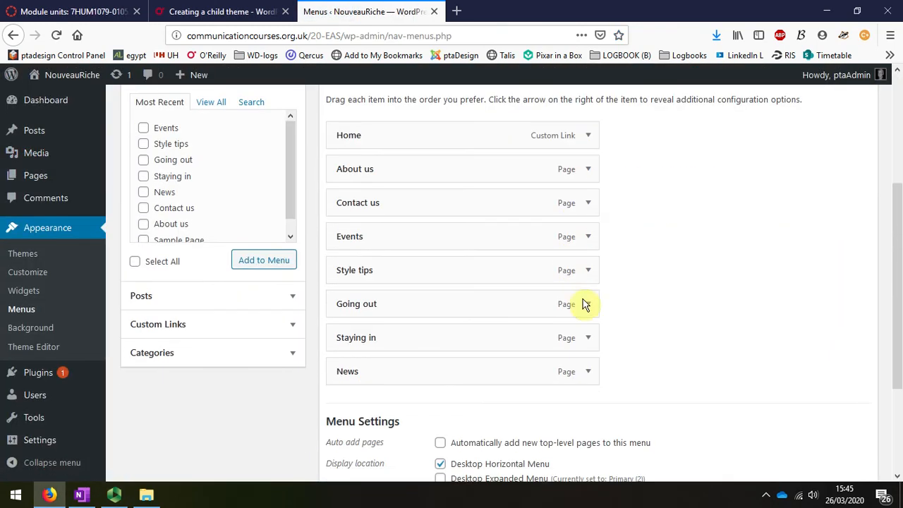
{"action": "left_click", "coordinate": [586, 371]}
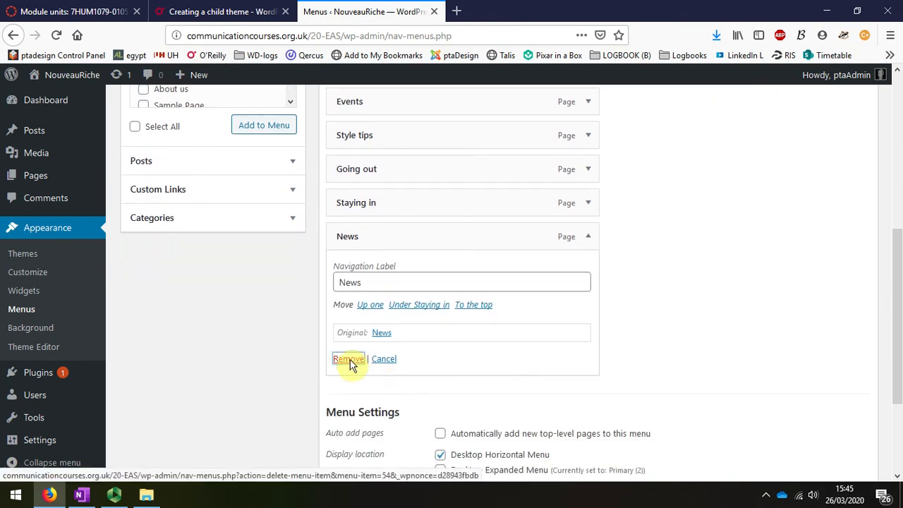
{"action": "left_click", "coordinate": [347, 358]}
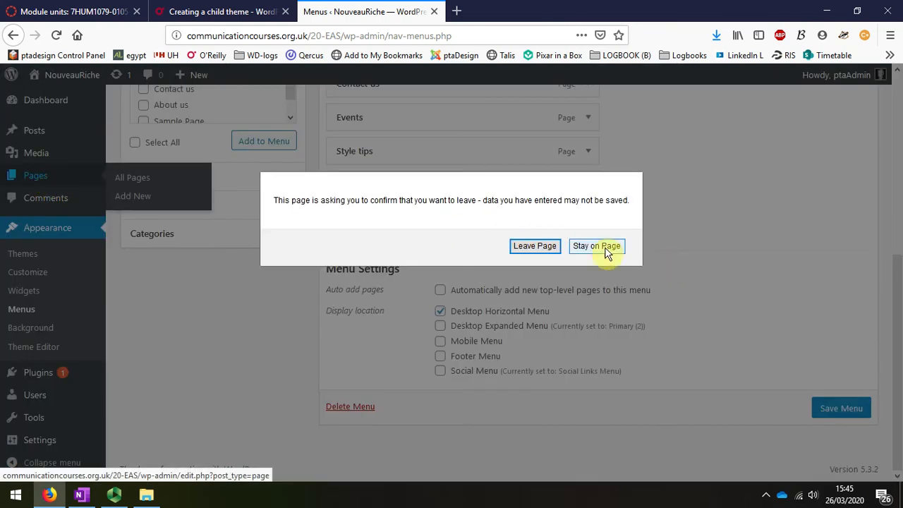
Step: Stay on the page and save the Primary menu without News
{"action": "left_click", "coordinate": [595, 245]}
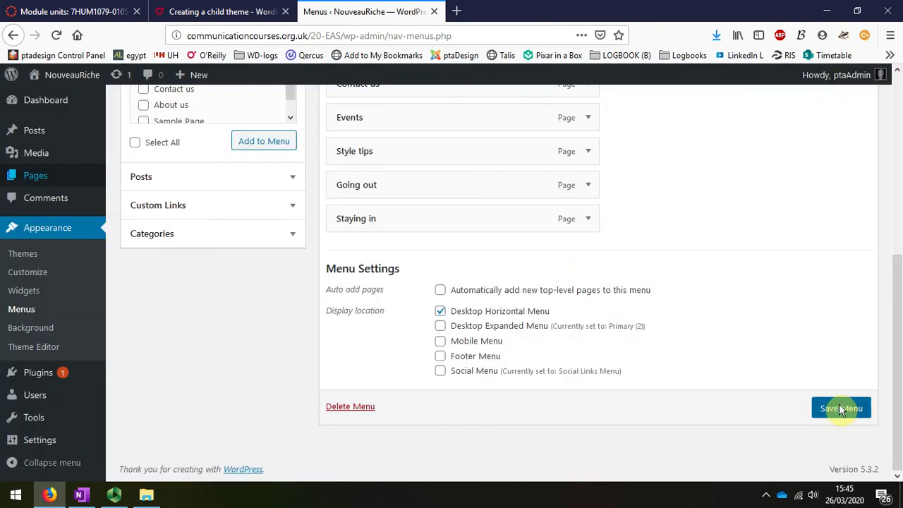
{"action": "left_click", "coordinate": [841, 407]}
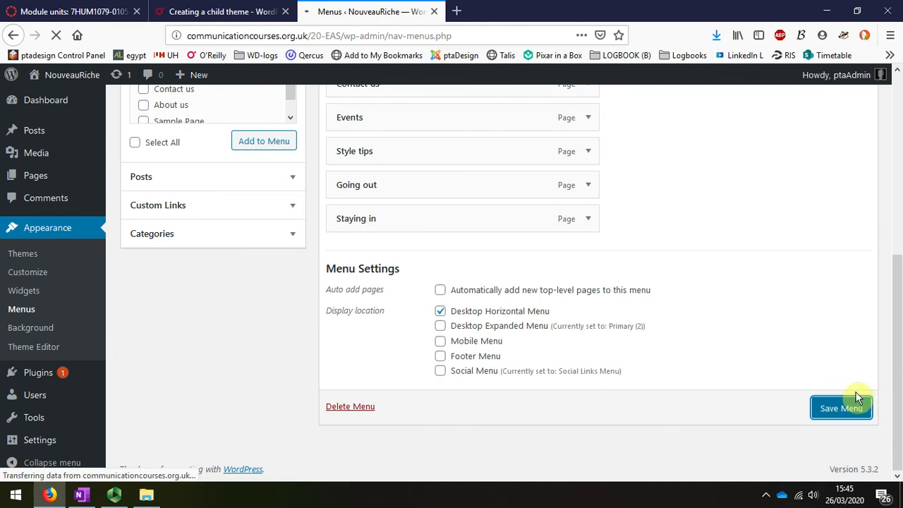
{"action": "left_click", "coordinate": [841, 407]}
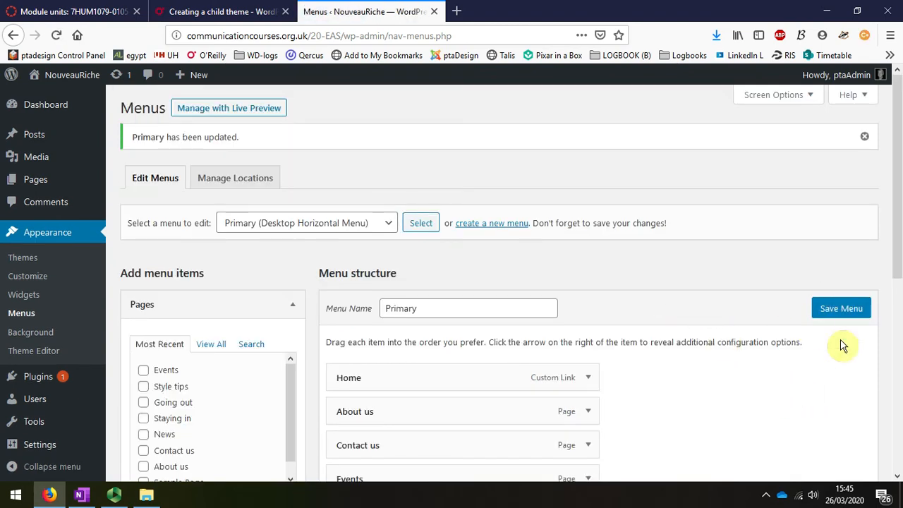
{"action": "mouse_move", "coordinate": [855, 344]}
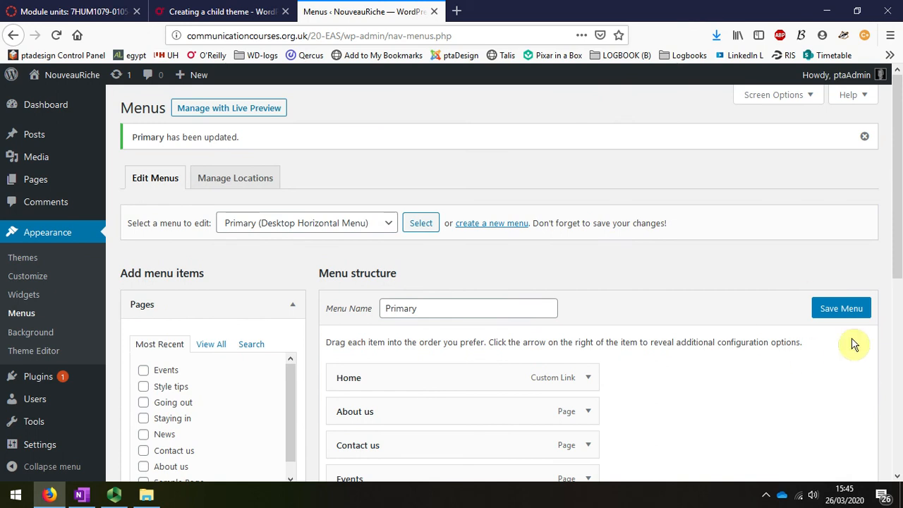
{"action": "mouse_move", "coordinate": [785, 330]}
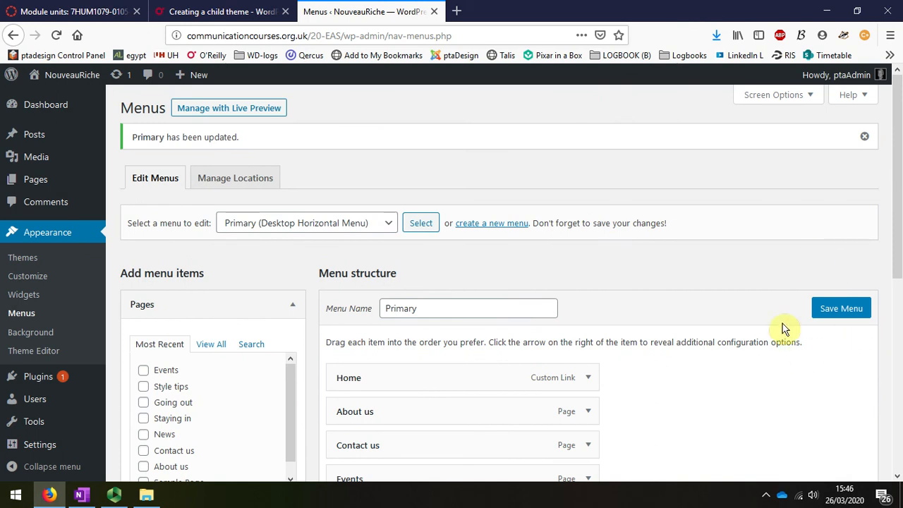
{"action": "mouse_move", "coordinate": [841, 275]}
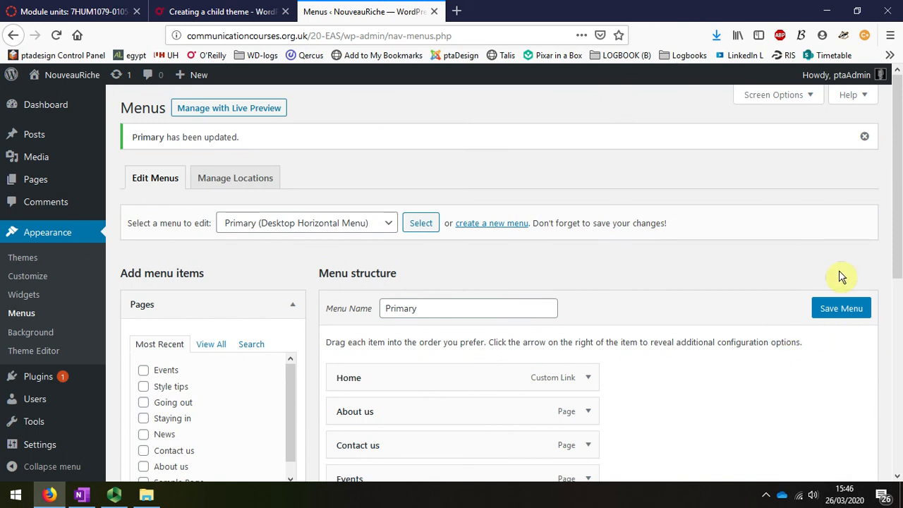
{"action": "mouse_move", "coordinate": [797, 343]}
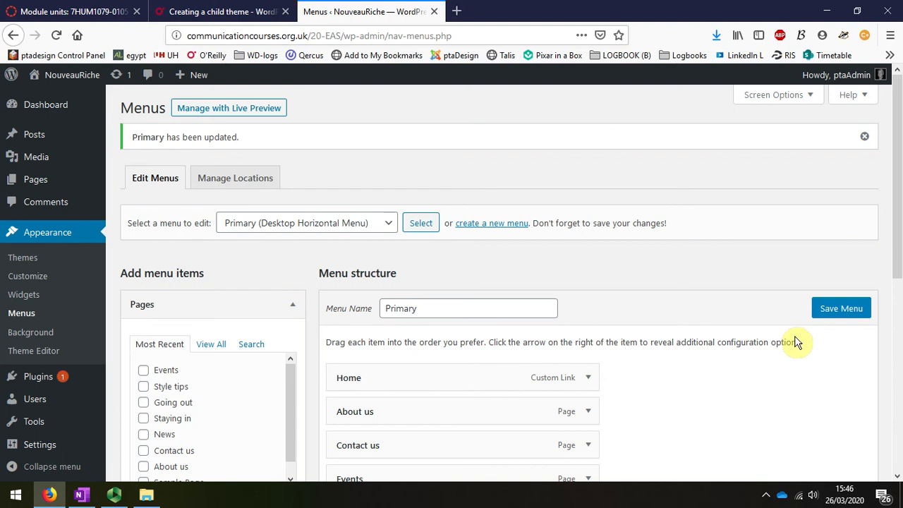
{"action": "mouse_move", "coordinate": [59, 202]}
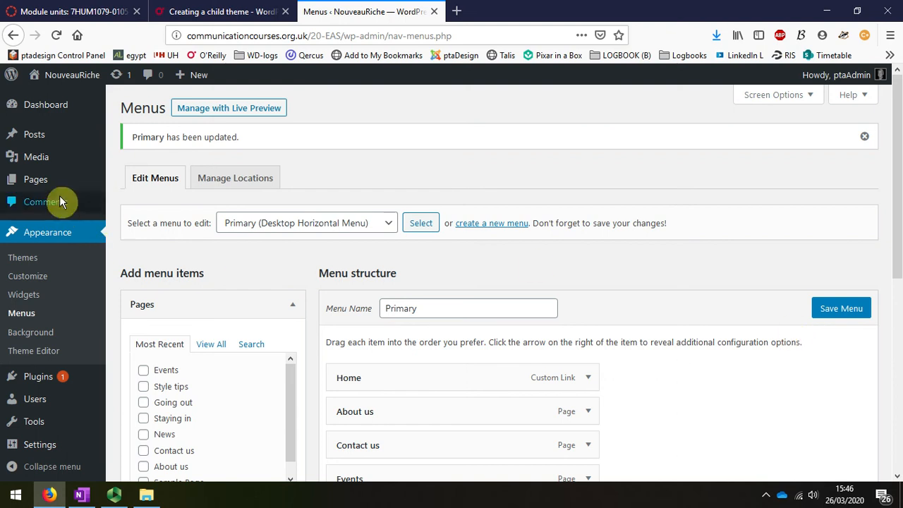
Step: Move the News page to the trash from the All Pages list
{"action": "left_click", "coordinate": [35, 179]}
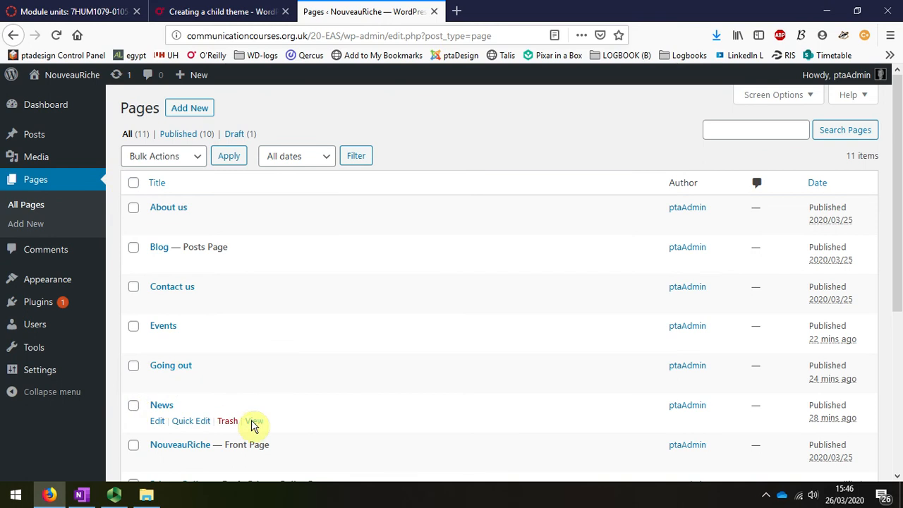
{"action": "mouse_move", "coordinate": [227, 420]}
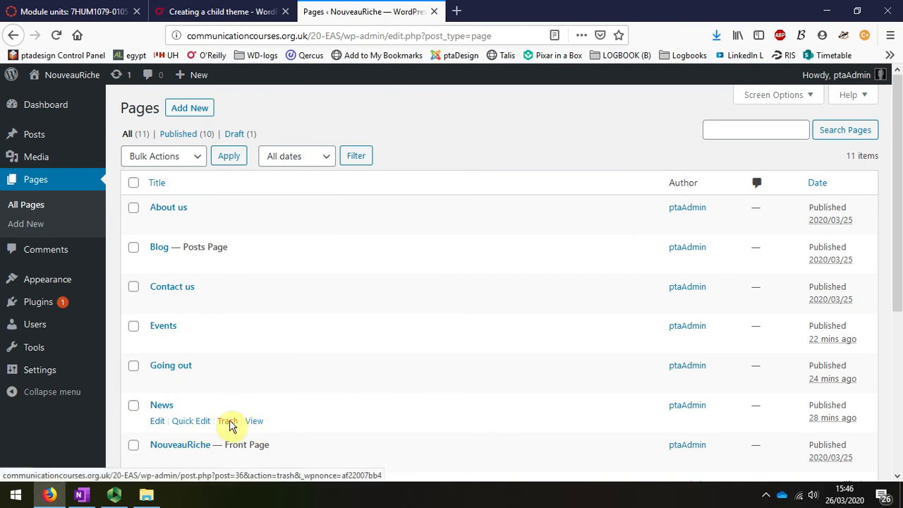
{"action": "left_click", "coordinate": [227, 420]}
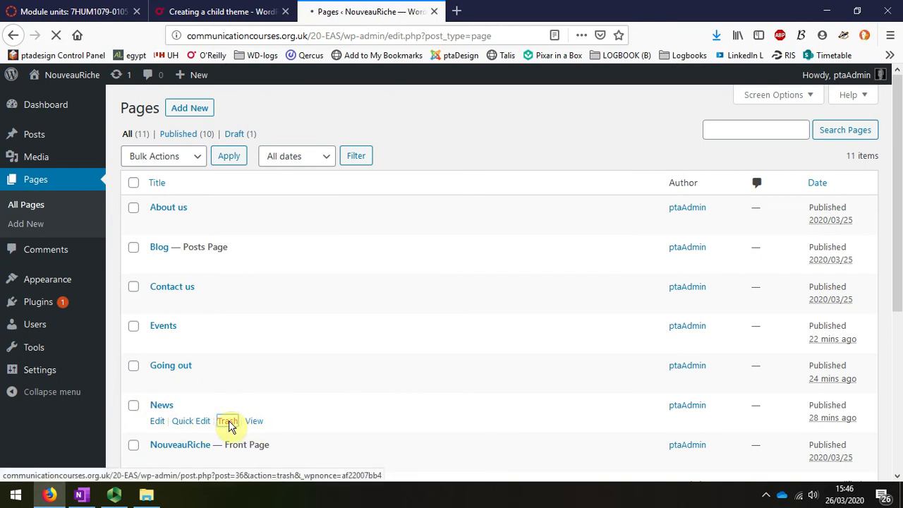
{"action": "left_click", "coordinate": [228, 420]}
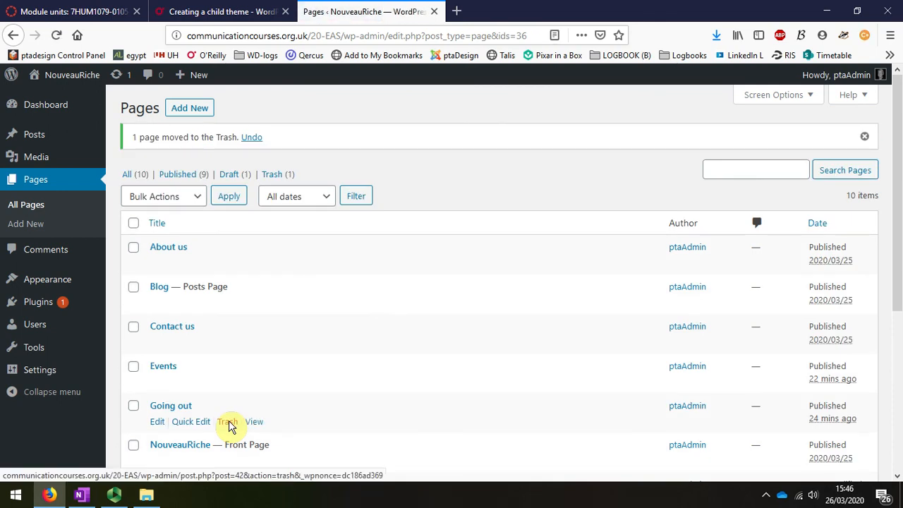
{"action": "mouse_move", "coordinate": [271, 175]}
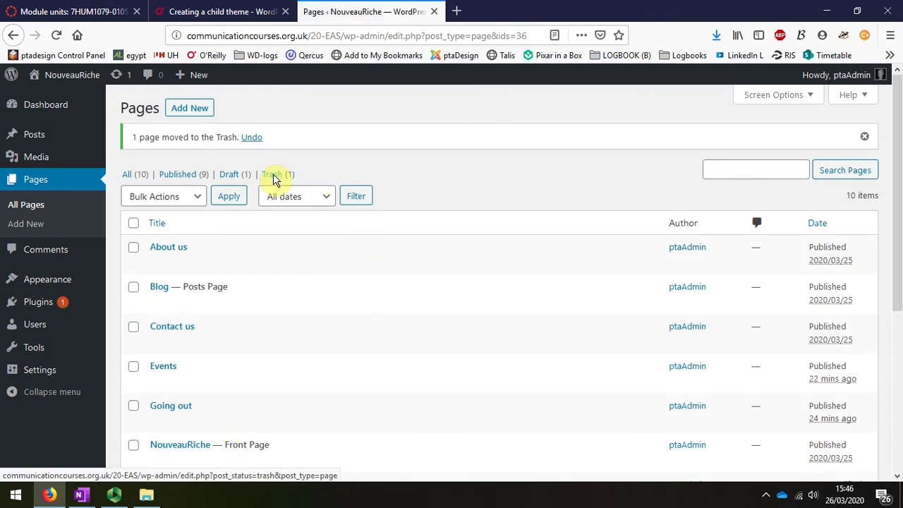
{"action": "mouse_move", "coordinate": [187, 289]}
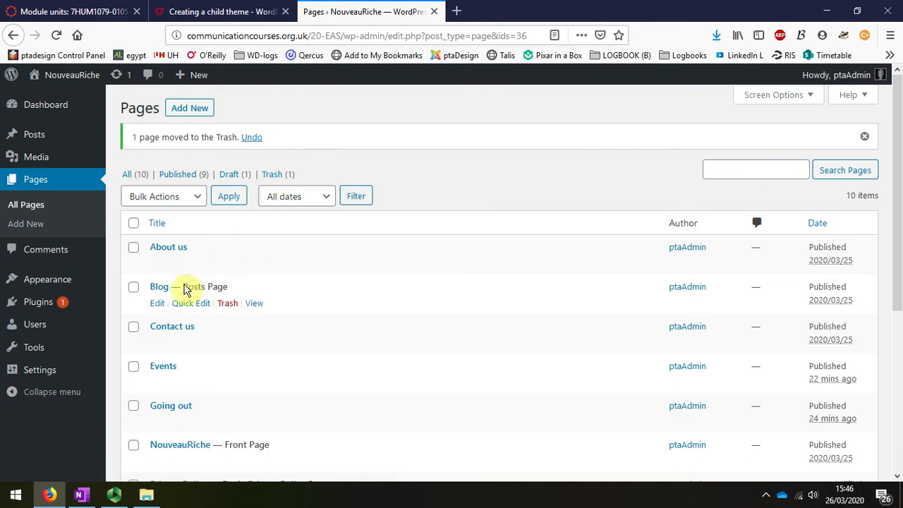
Step: Quick-edit the Blog page to title 'News Just In' with slug 'news-in' and update it
{"action": "left_click", "coordinate": [192, 302]}
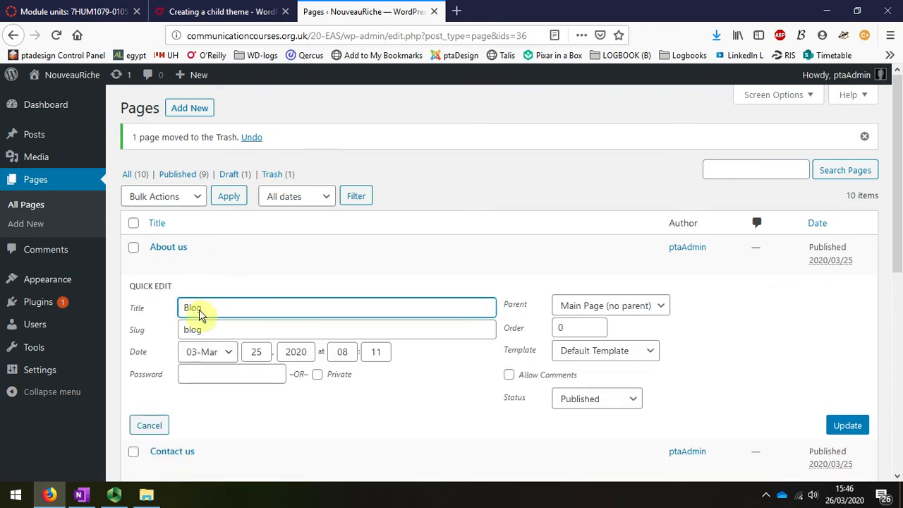
{"action": "triple_click", "coordinate": [197, 308]}
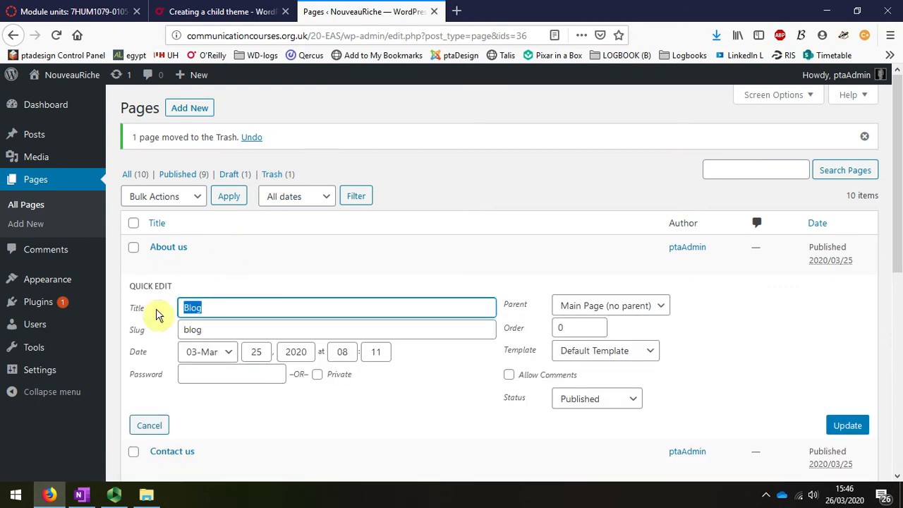
{"action": "type", "text": "News Just"}
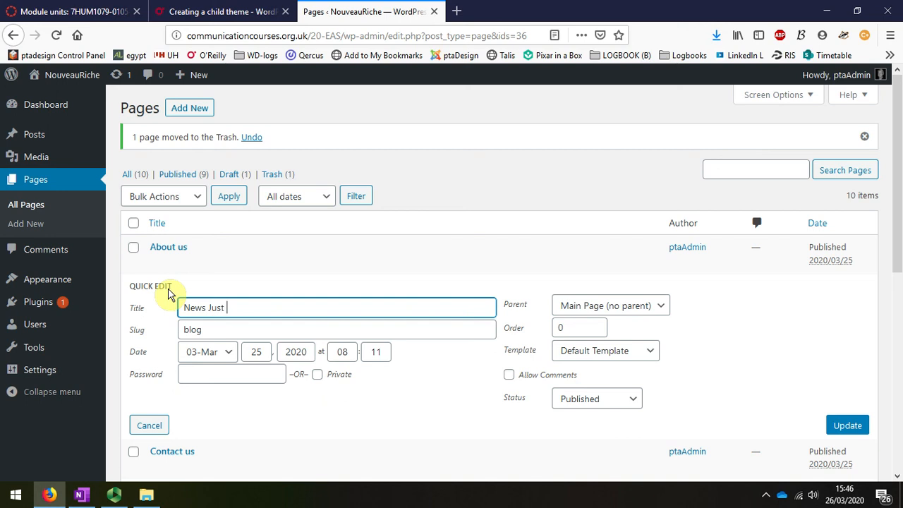
{"action": "type", "text": "In"}
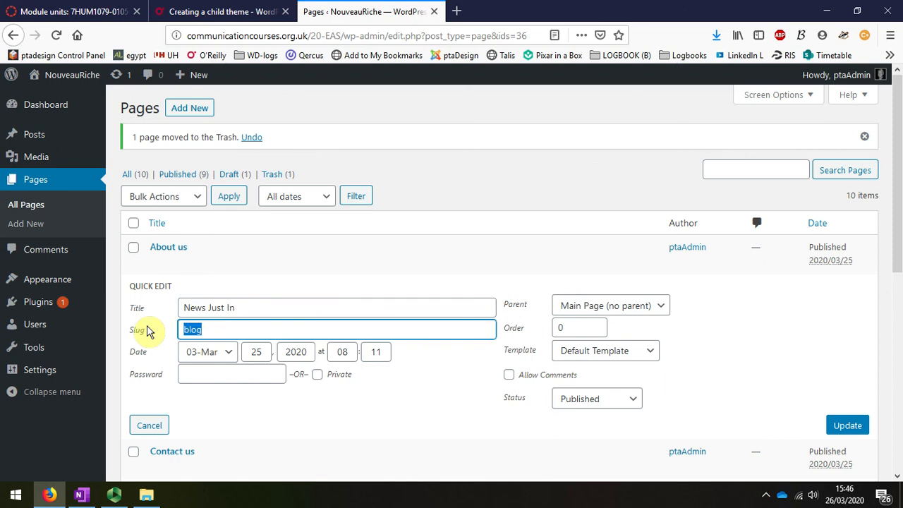
{"action": "type", "text": "n"}
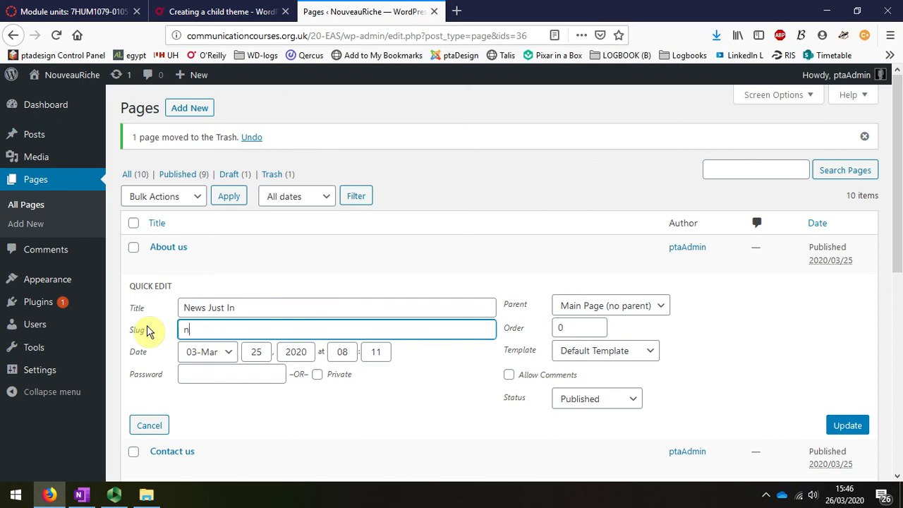
{"action": "type", "text": "ews in"}
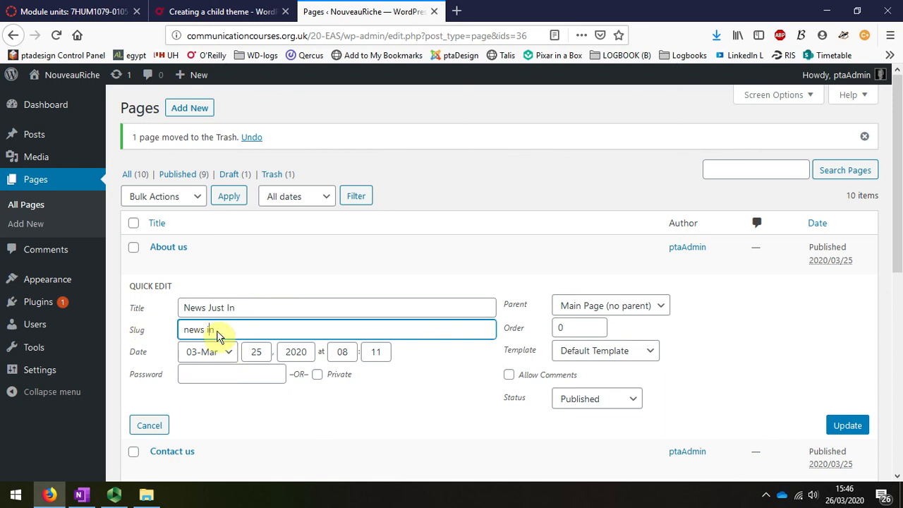
{"action": "left_click", "coordinate": [847, 425]}
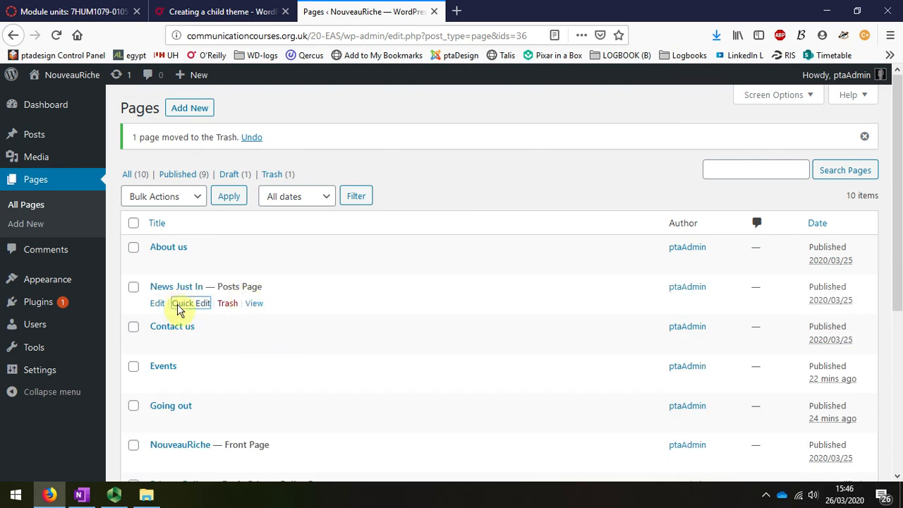
Step: Reopen Quick Edit to verify the new title and slug, then cancel
{"action": "left_click", "coordinate": [190, 301]}
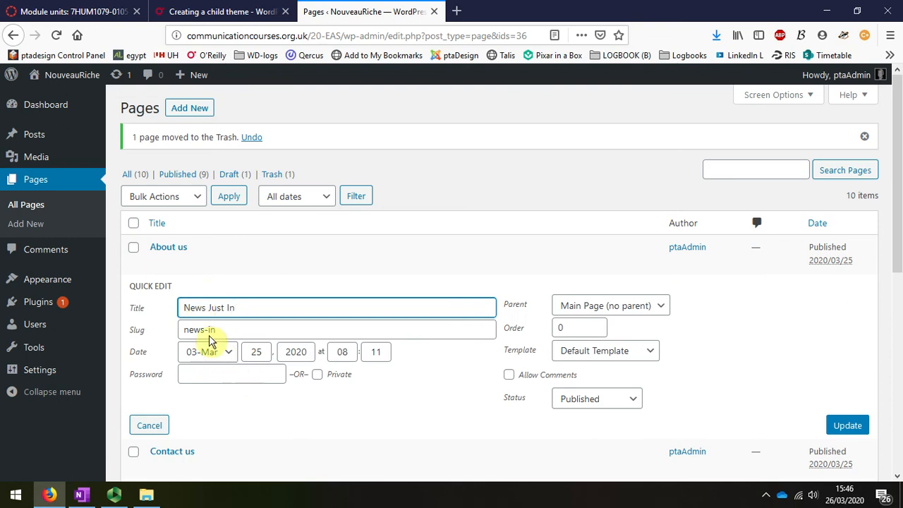
{"action": "mouse_move", "coordinate": [660, 390]}
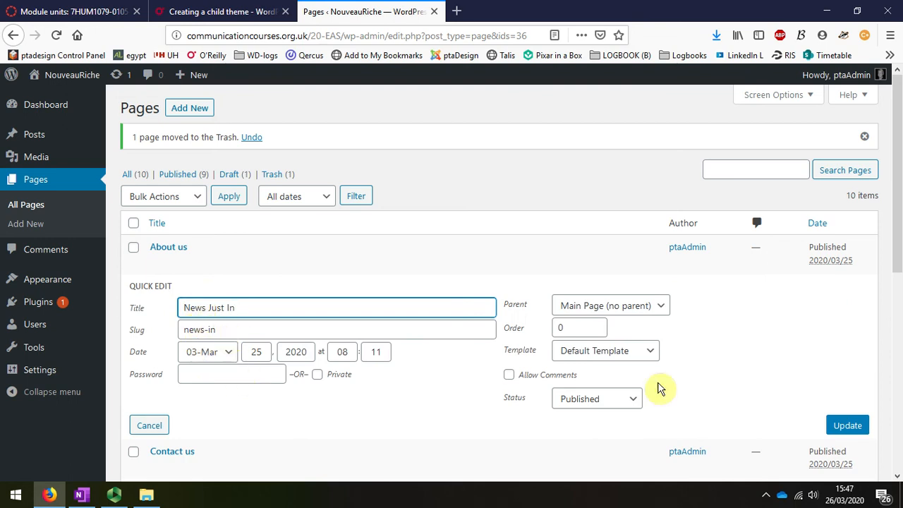
{"action": "left_click", "coordinate": [847, 425]}
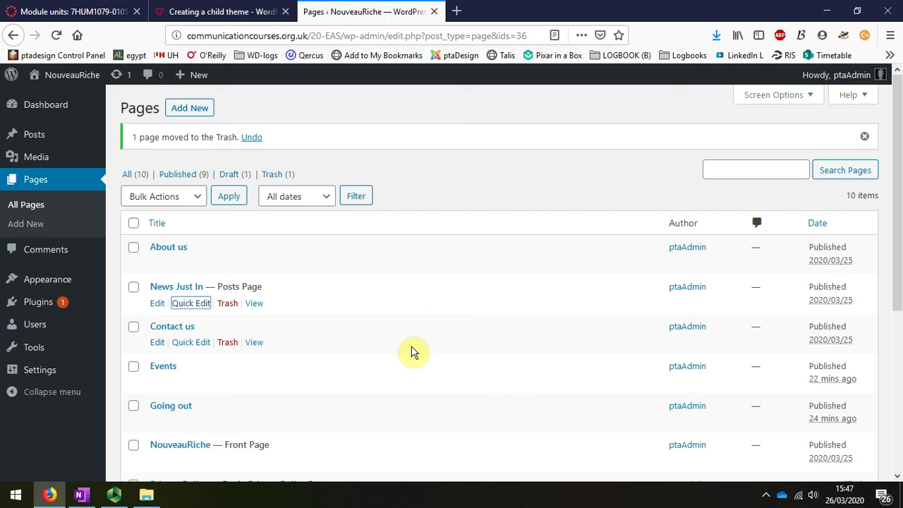
{"action": "mouse_move", "coordinate": [412, 353]}
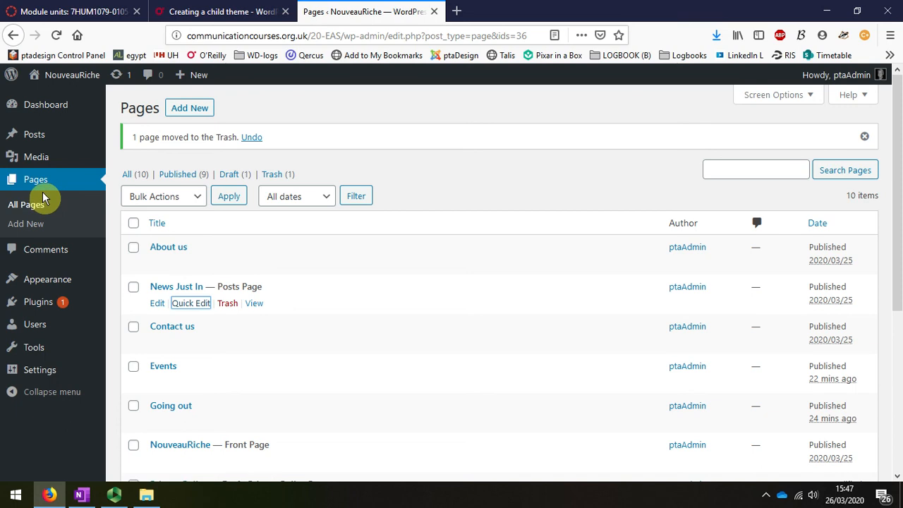
{"action": "mouse_move", "coordinate": [70, 75]}
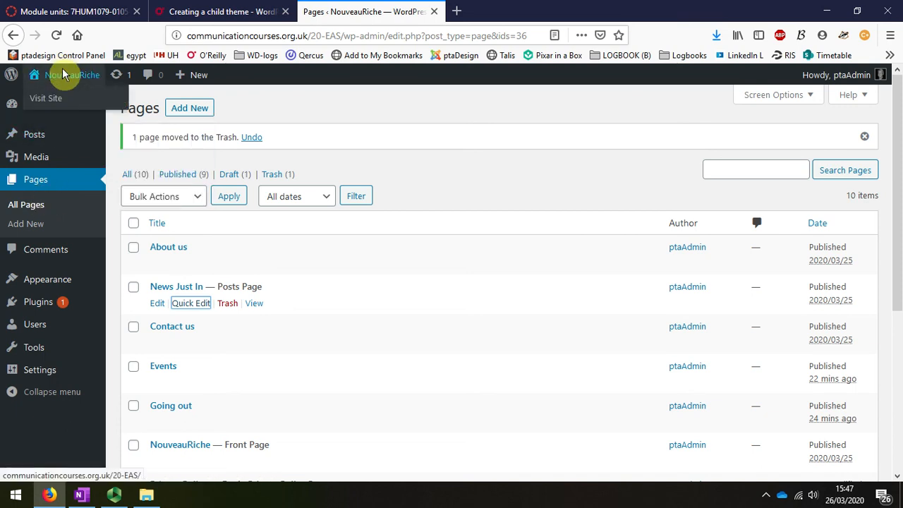
{"action": "mouse_move", "coordinate": [45, 249]}
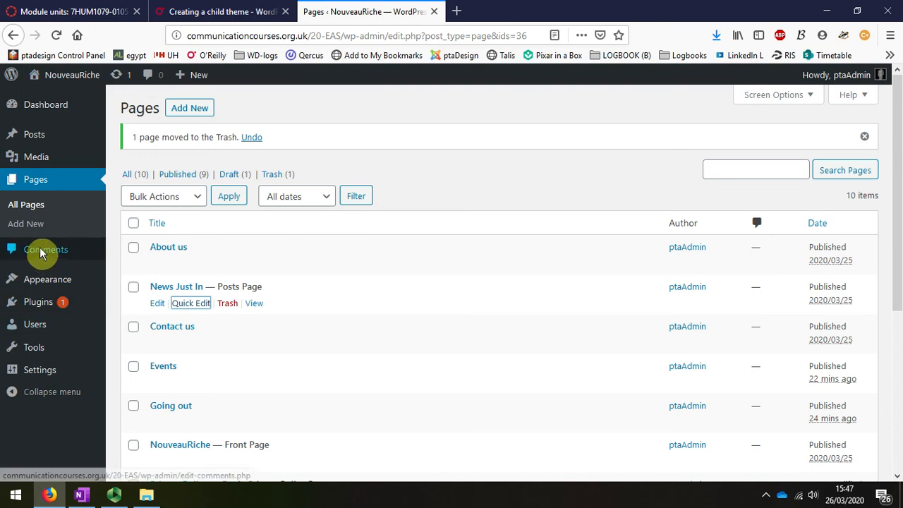
{"action": "mouse_move", "coordinate": [48, 280]}
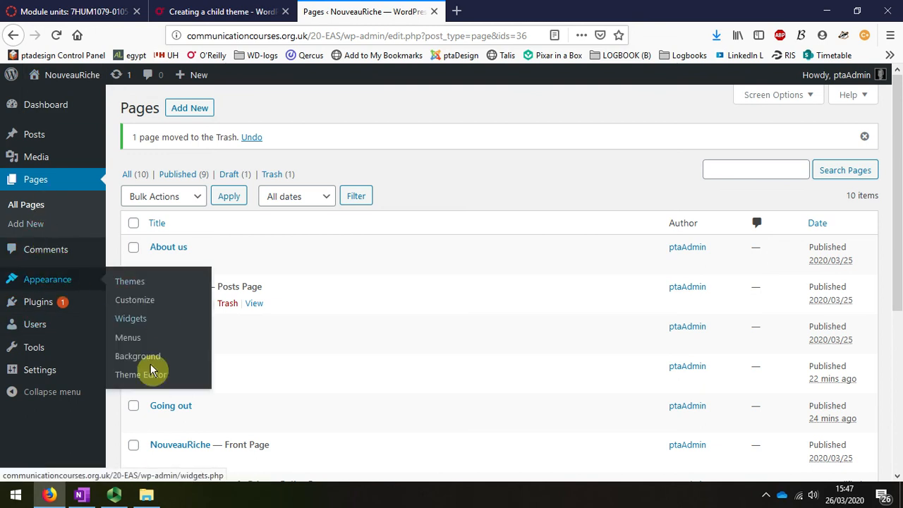
{"action": "left_click", "coordinate": [127, 337]}
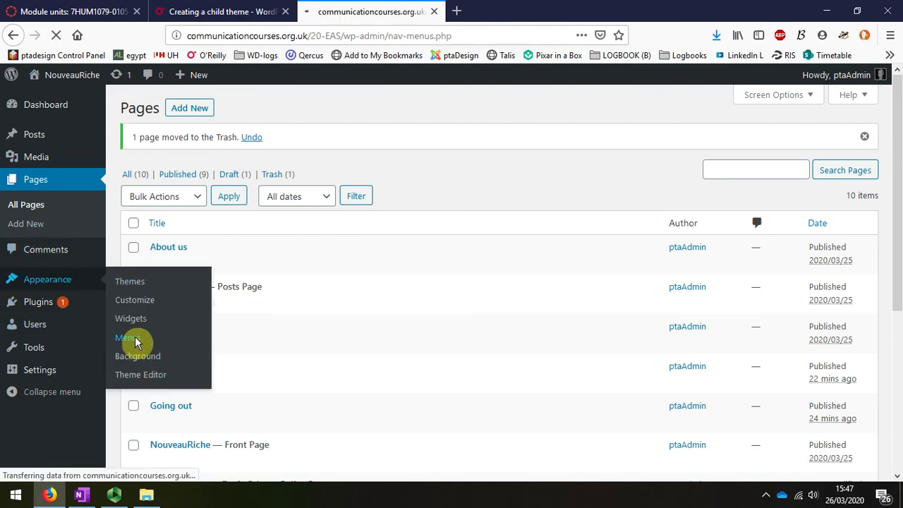
Step: Review the Primary menu structure and visit the live NouveauRiche site without News
{"action": "left_click", "coordinate": [124, 337]}
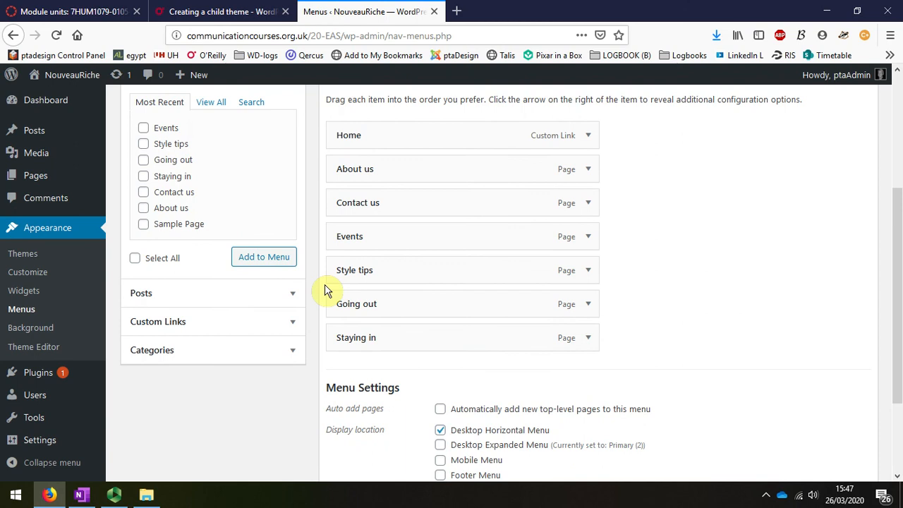
{"action": "mouse_move", "coordinate": [708, 275]}
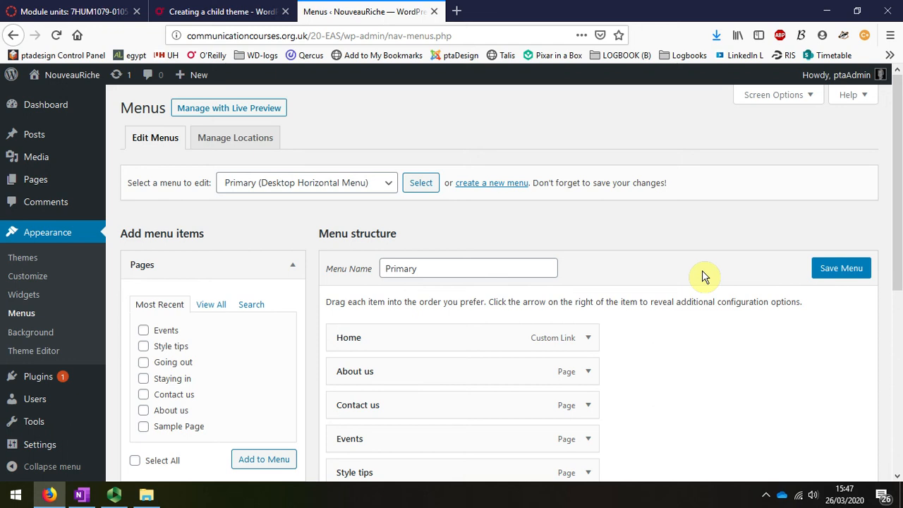
{"action": "mouse_move", "coordinate": [269, 106]}
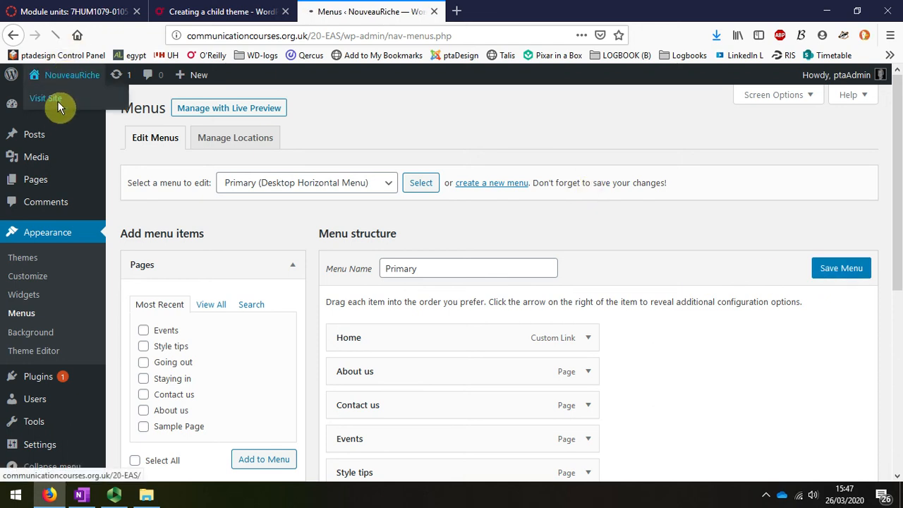
{"action": "left_click", "coordinate": [45, 98]}
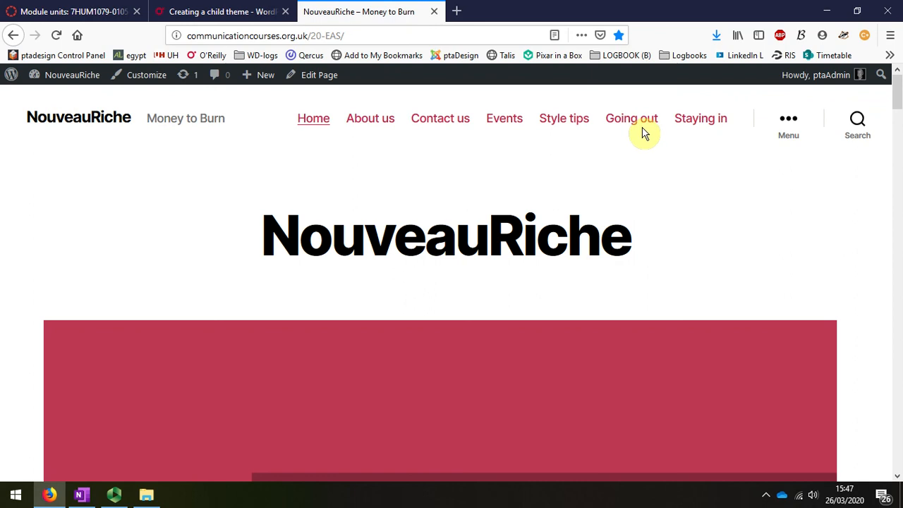